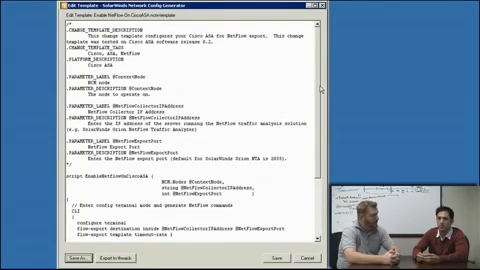
Scroll through the template script before the config change template list appears
scroll("down", 3)
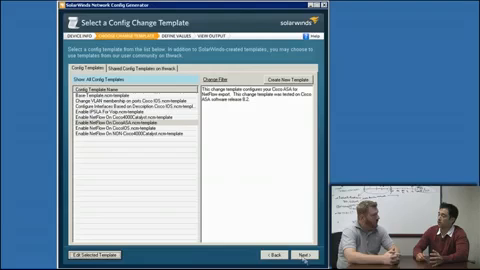
Advance from the selected template through Define Values to the generated CLI output
left_click(300, 256)
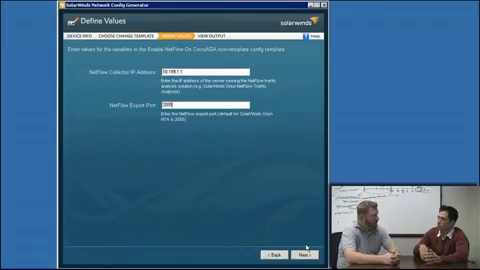
left_click(296, 260)
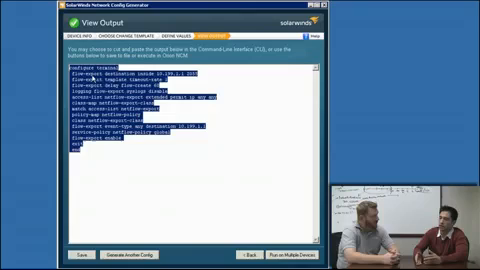
Bring up the context menu to load the template into the script editor
right_click(100, 96)
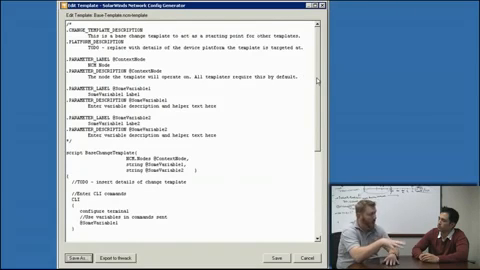
Scroll down through the template script ahead of the interface grid
scroll("down", 3)
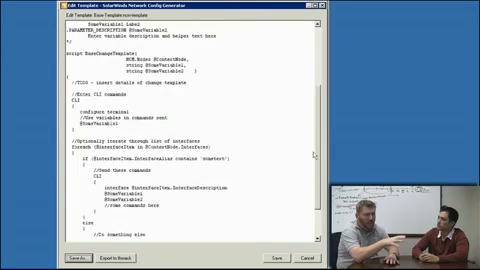
scroll("down", 3)
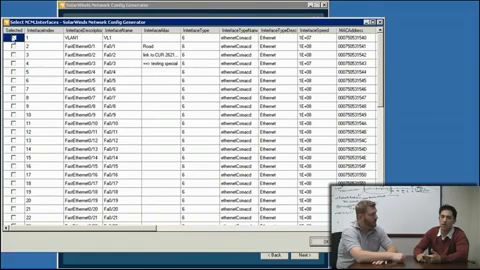
Confirm the interface selection and enter NetFlow Collector IP Address 10.198.1.1
left_click(10, 44)
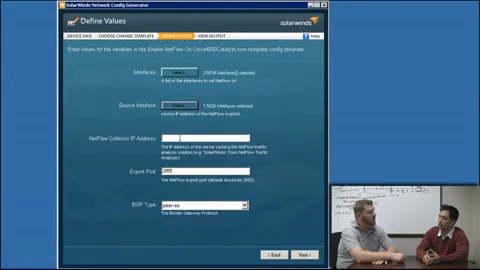
type("10.198.1.1")
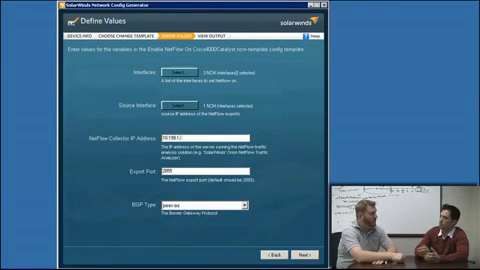